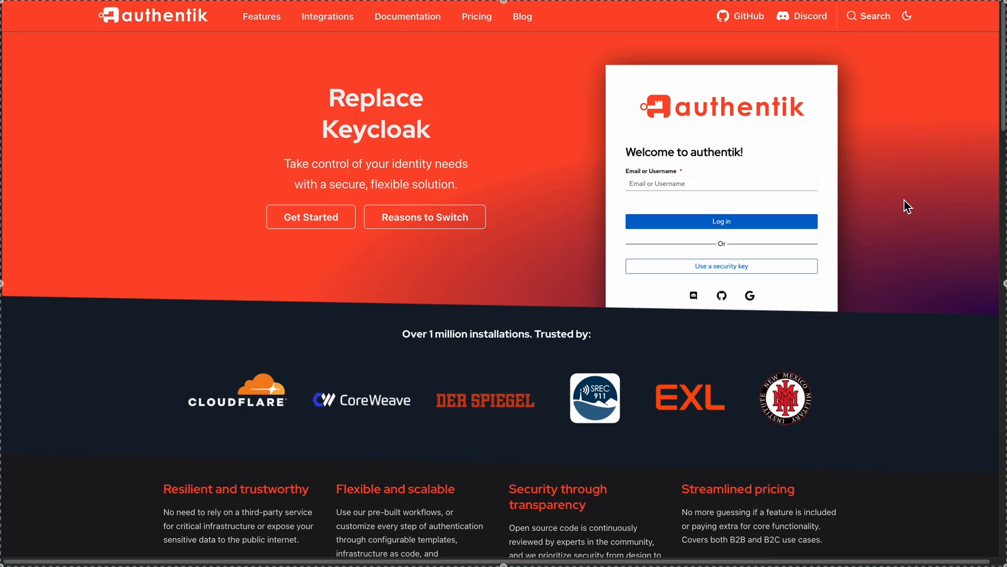
Step: Scroll the homepage past the comparison table to the footer, then go to Features & Capabilities
scroll("down", 3)
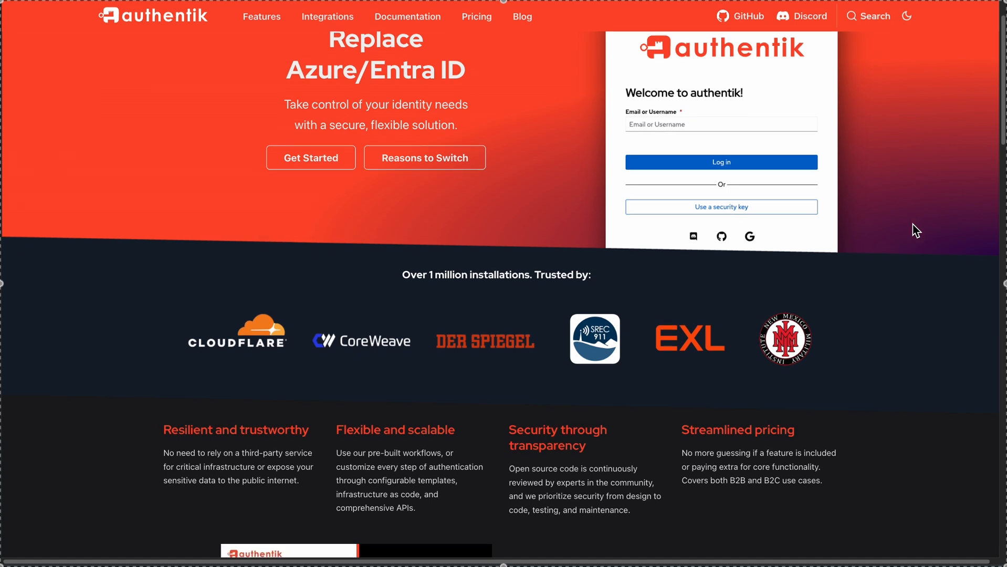
scroll("down", 3)
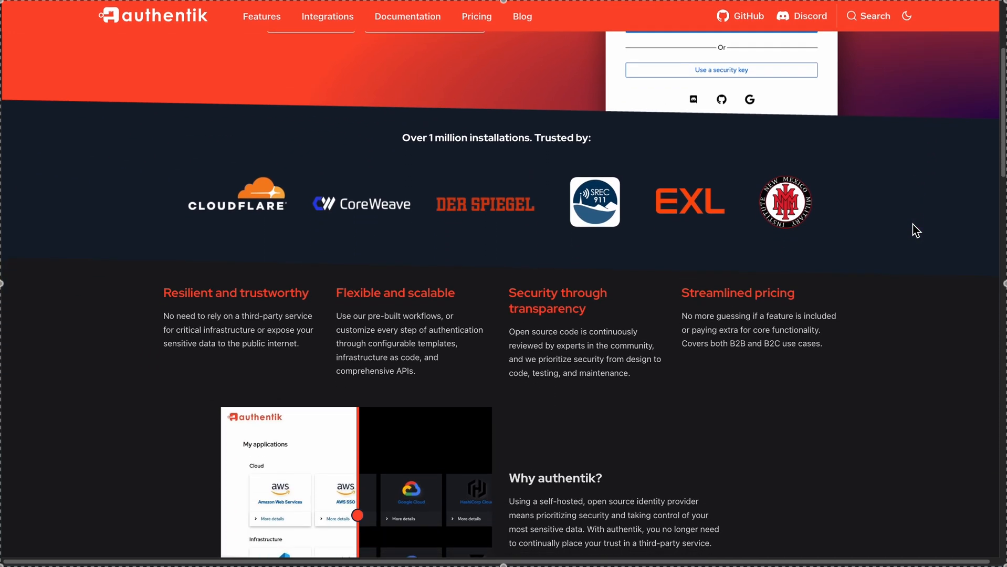
scroll("down", 3)
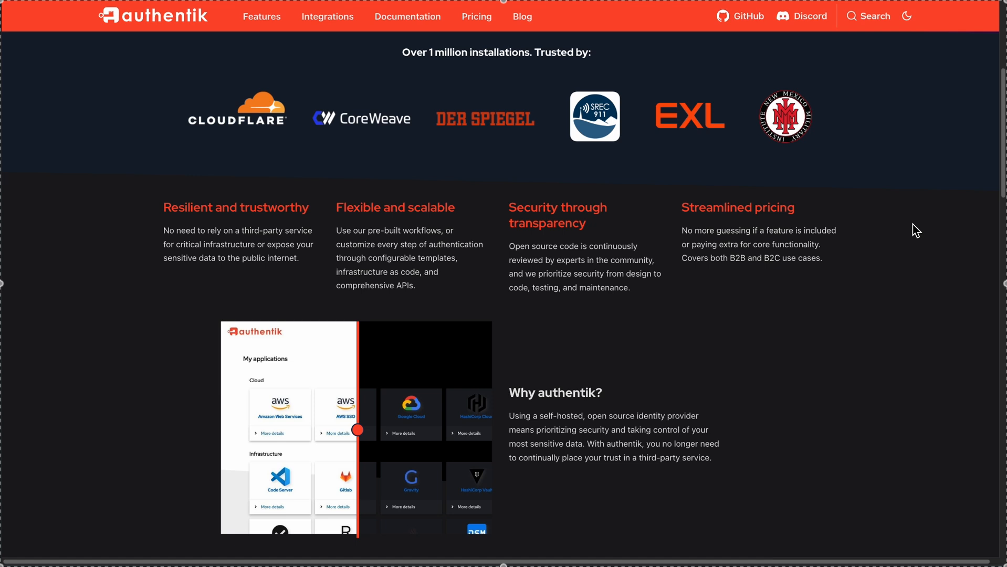
scroll("down", 3)
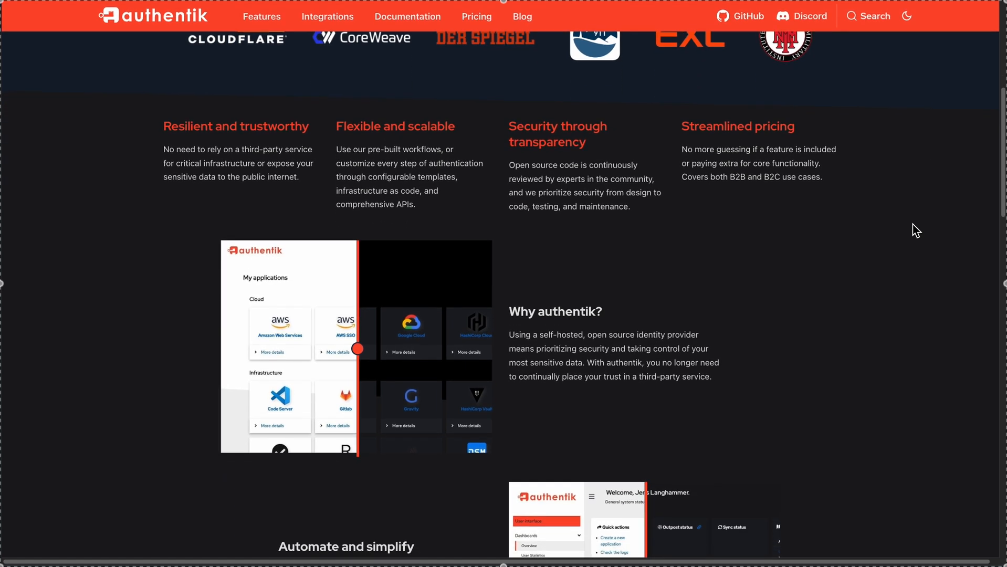
scroll("down", 3)
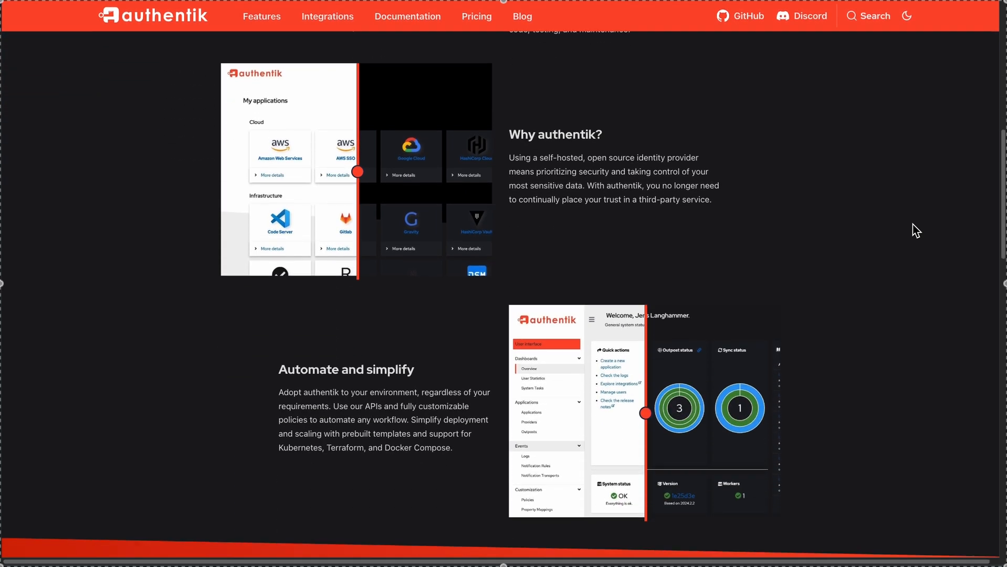
scroll("down", 3)
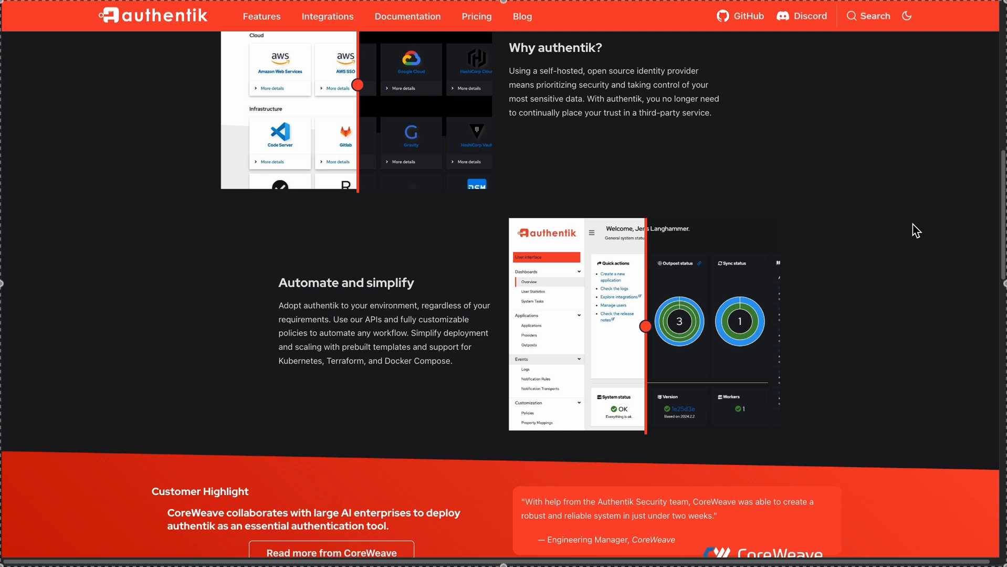
scroll("down", 3)
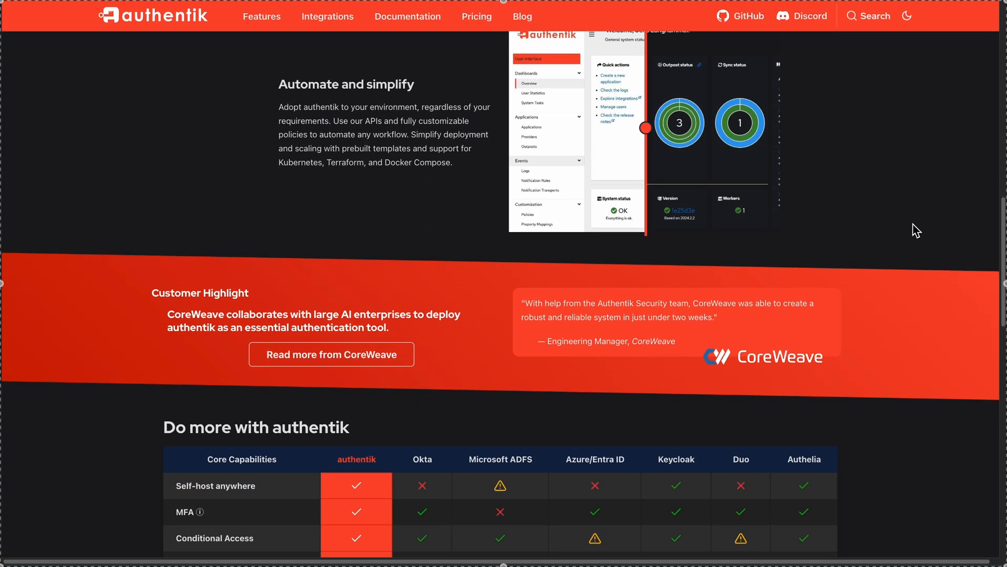
scroll("down", 3)
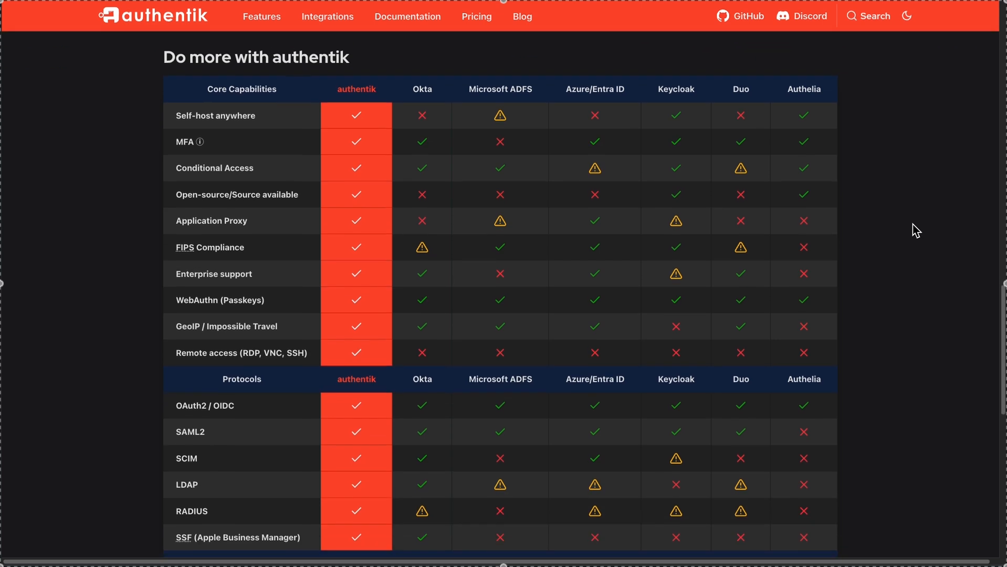
scroll("down", 3)
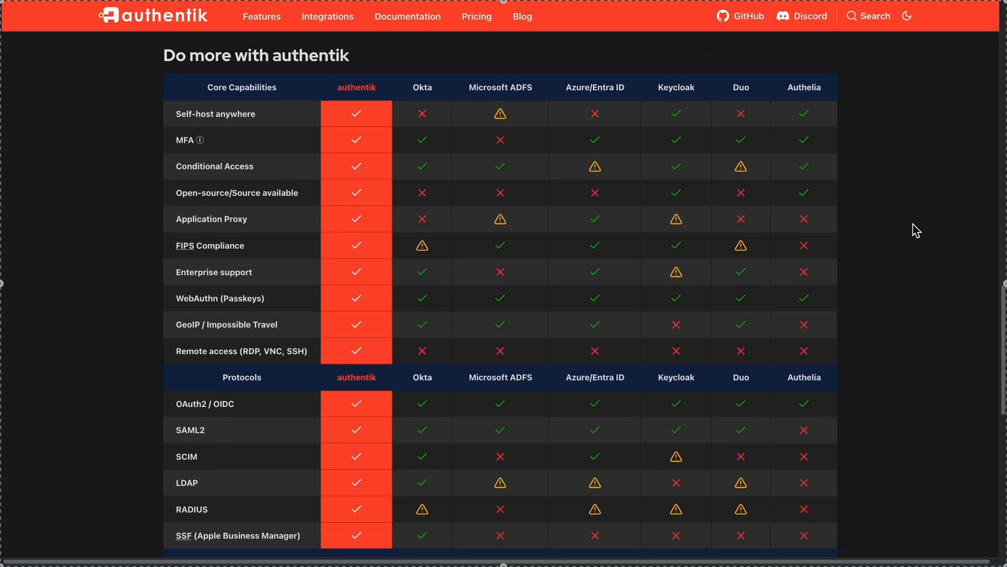
scroll("down", 3)
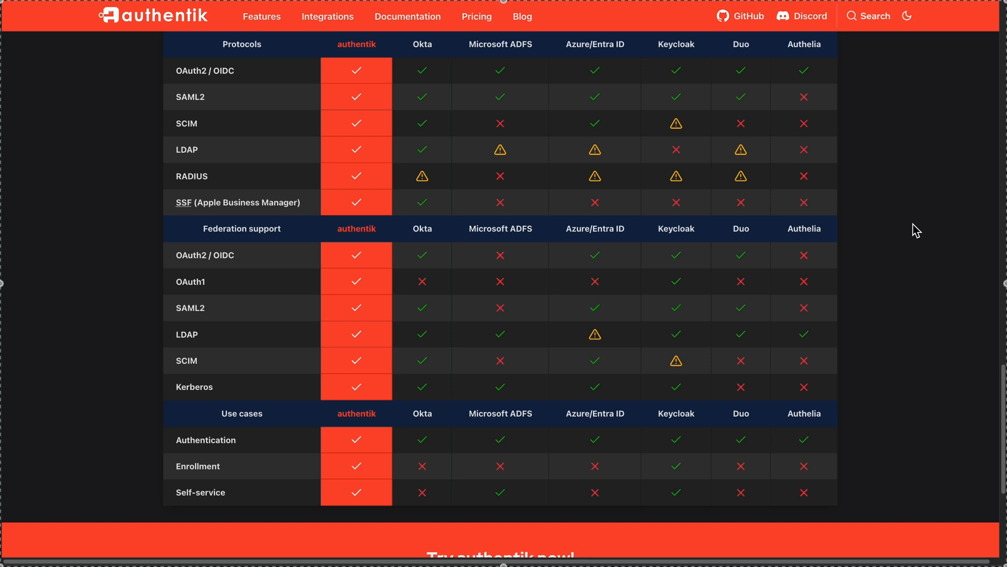
scroll("down", 3)
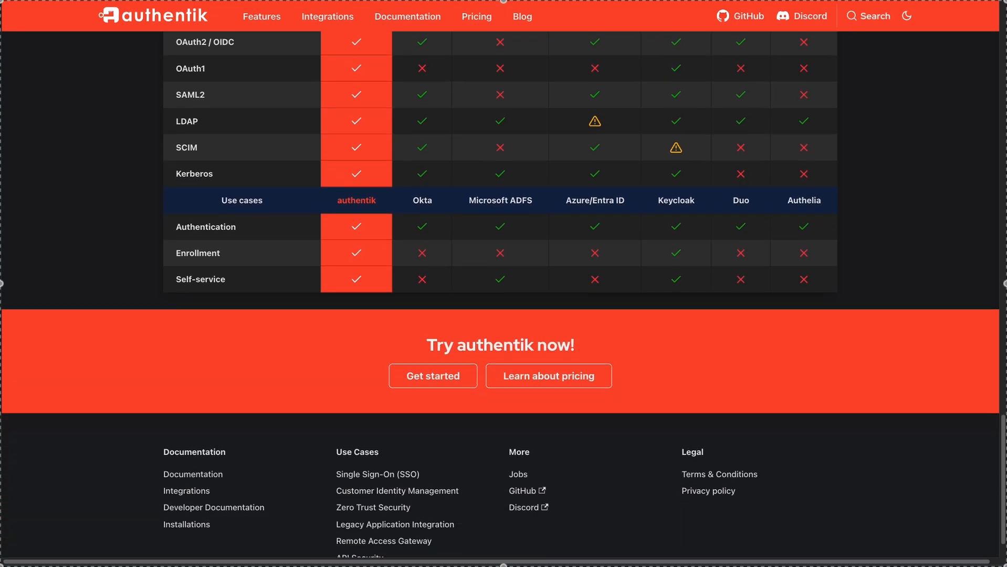
left_click(261, 16)
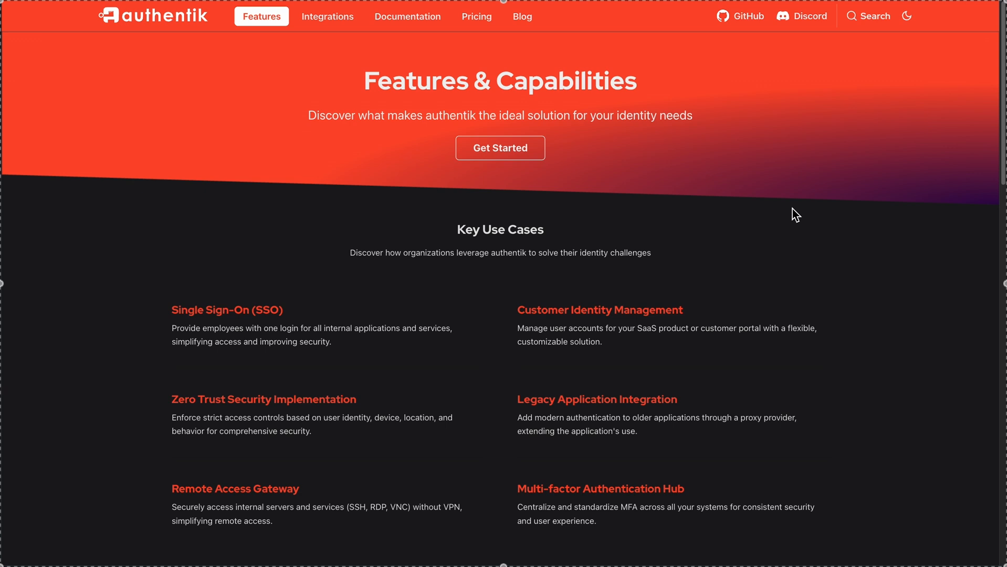
Step: Read through key use cases and core identity features, then go to the Pricing page
scroll("down", 3)
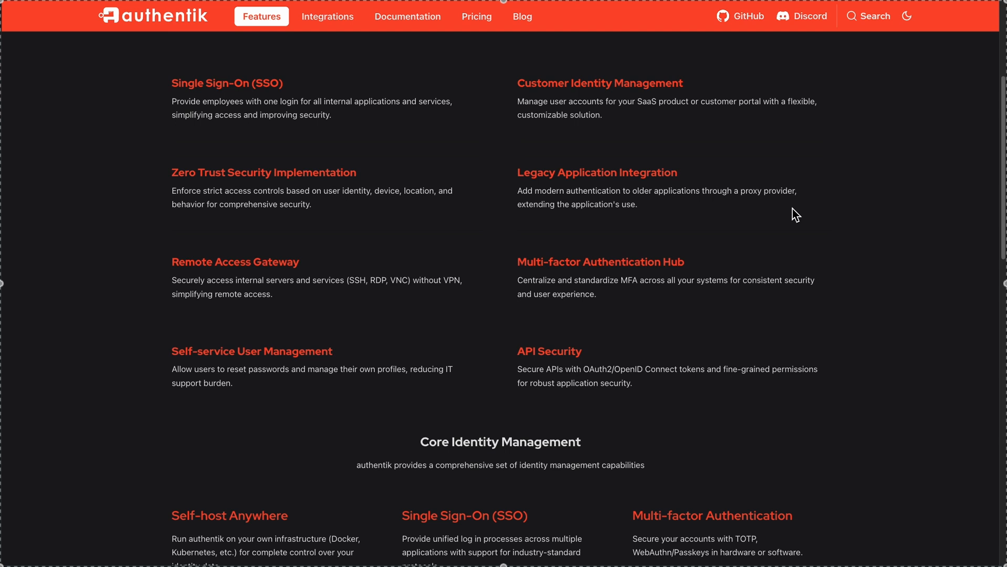
mouse_move(914, 344)
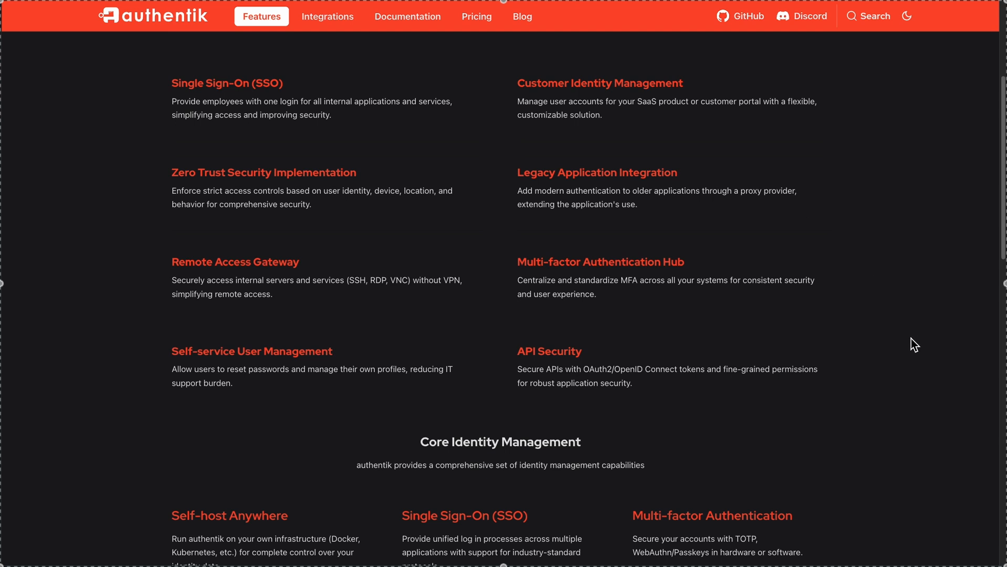
scroll("down", 3)
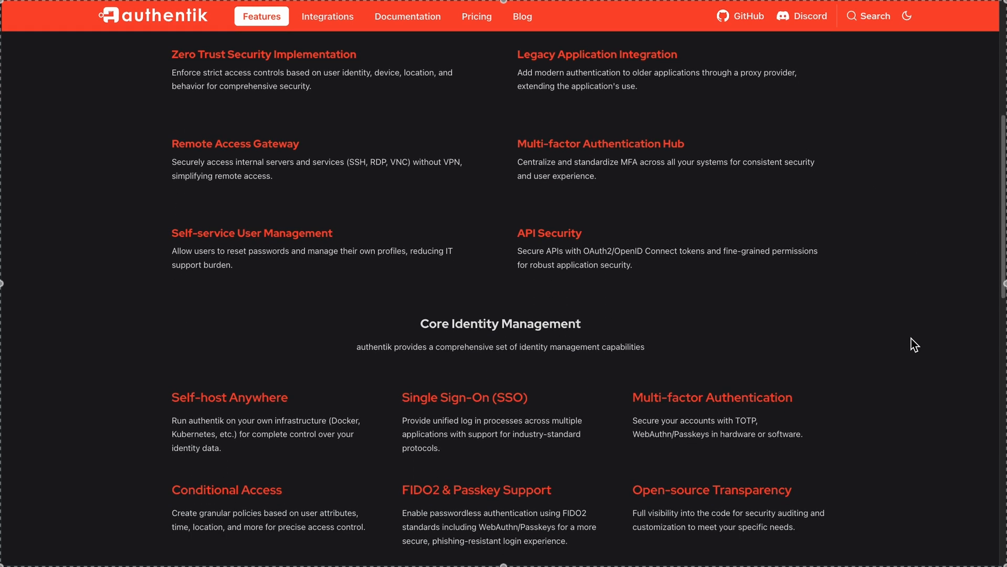
scroll("down", 3)
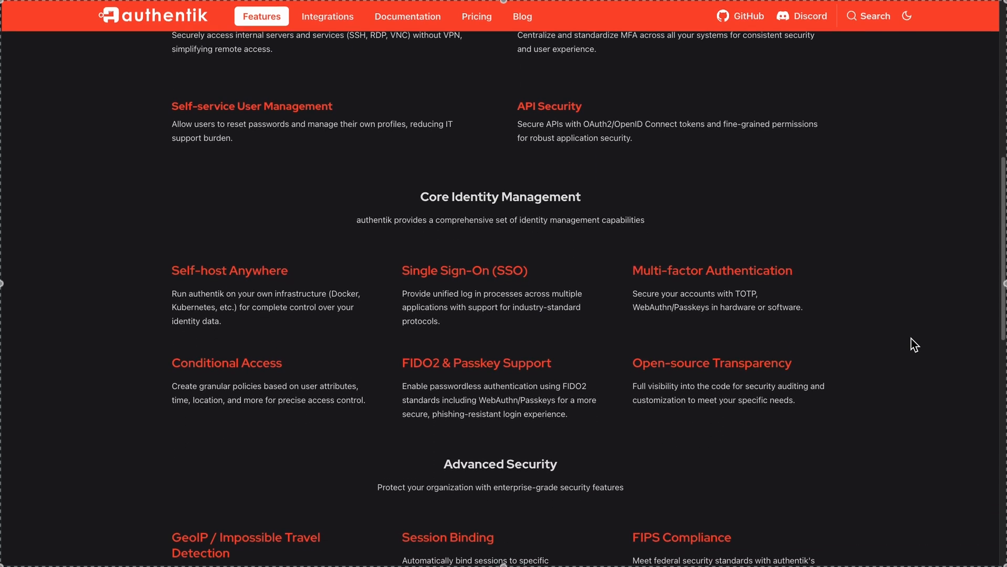
scroll("down", 3)
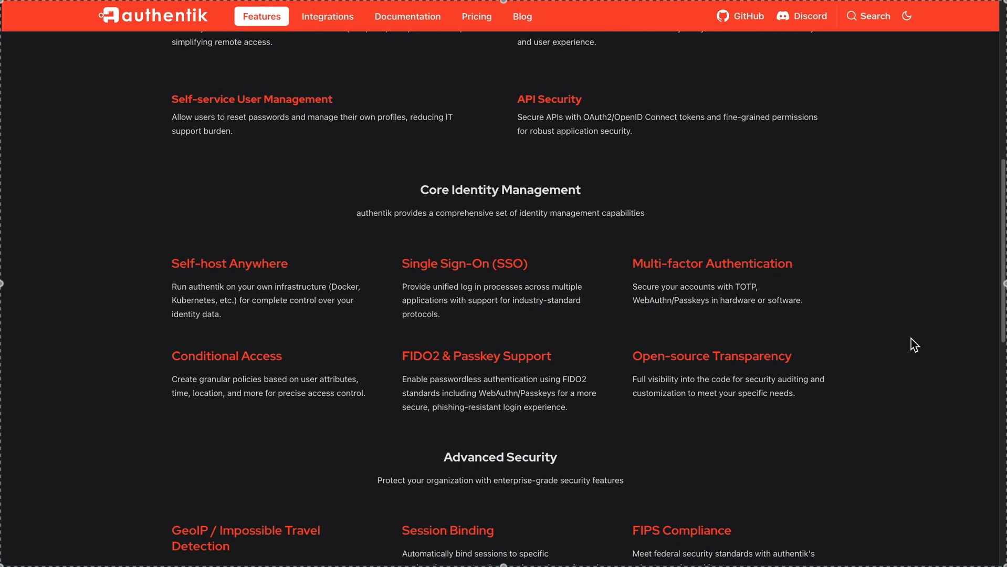
left_click(476, 17)
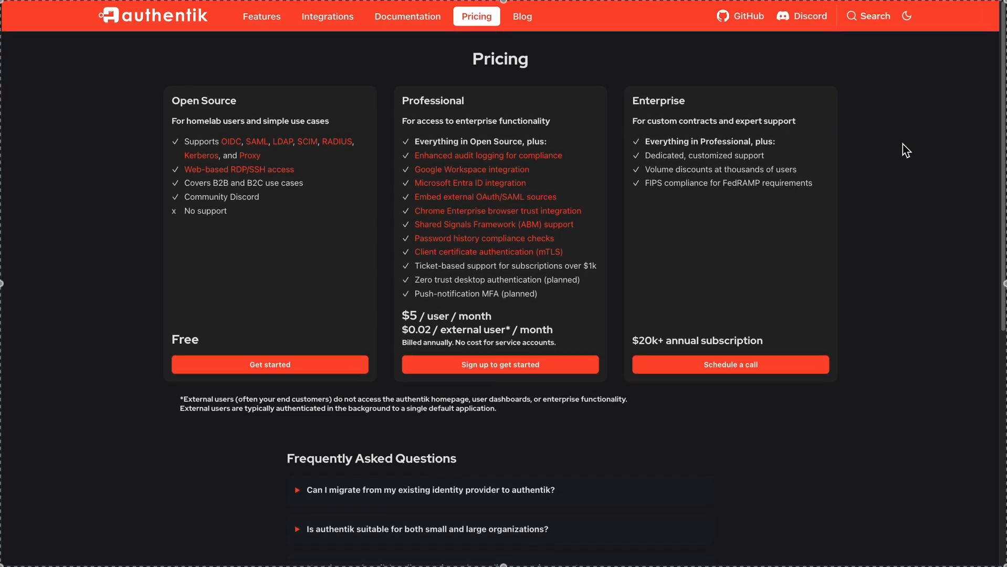
mouse_move(905, 82)
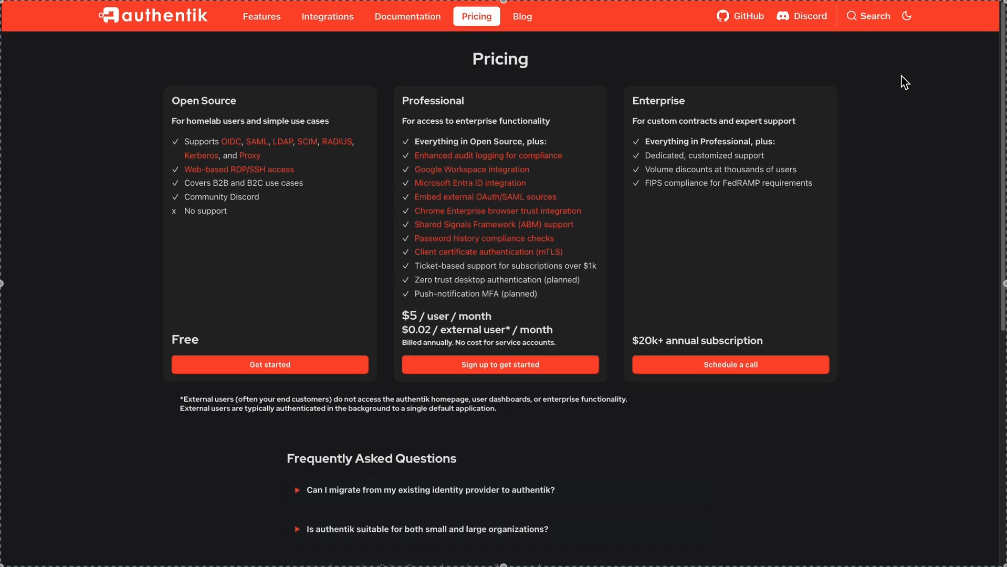
left_click(328, 16)
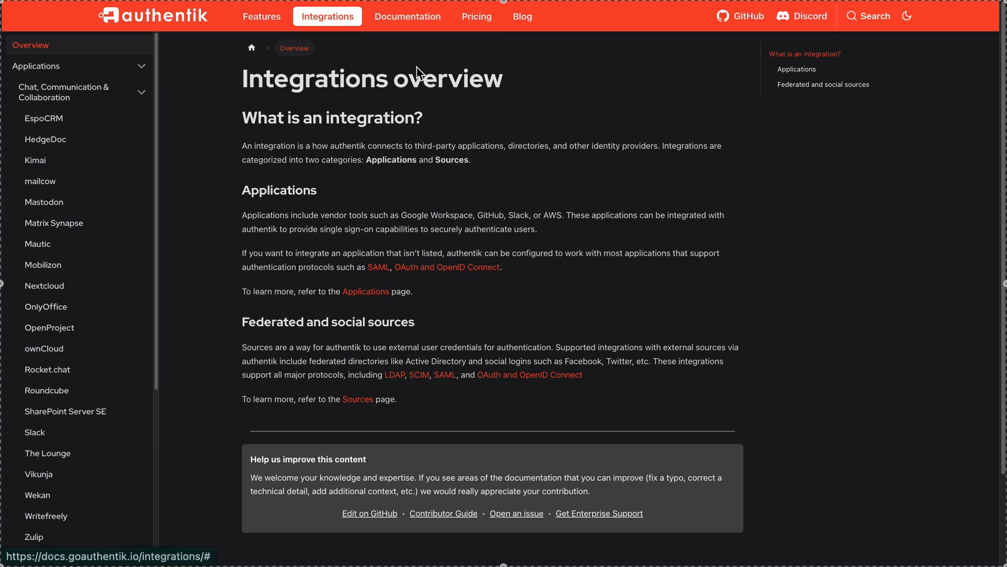
Step: Read the EspoCRM integration guide, then go to the documentation's Welcome to authentik page
left_click(45, 119)
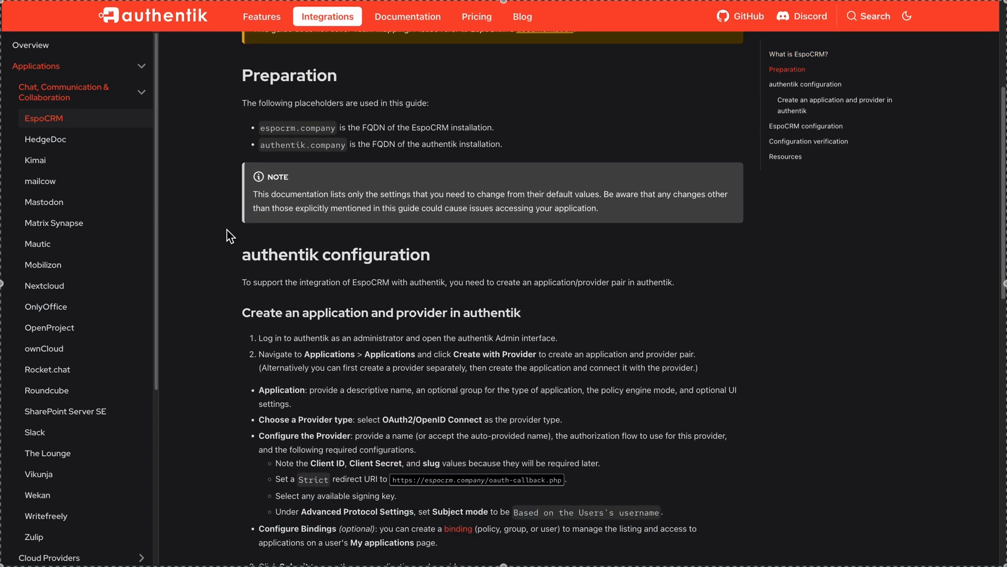
scroll("down", 3)
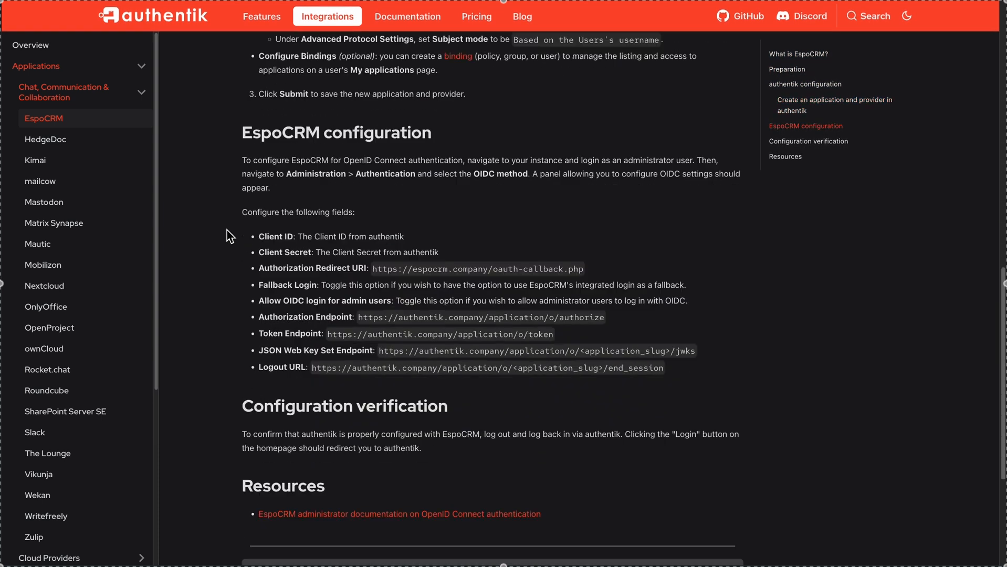
scroll("down", 3)
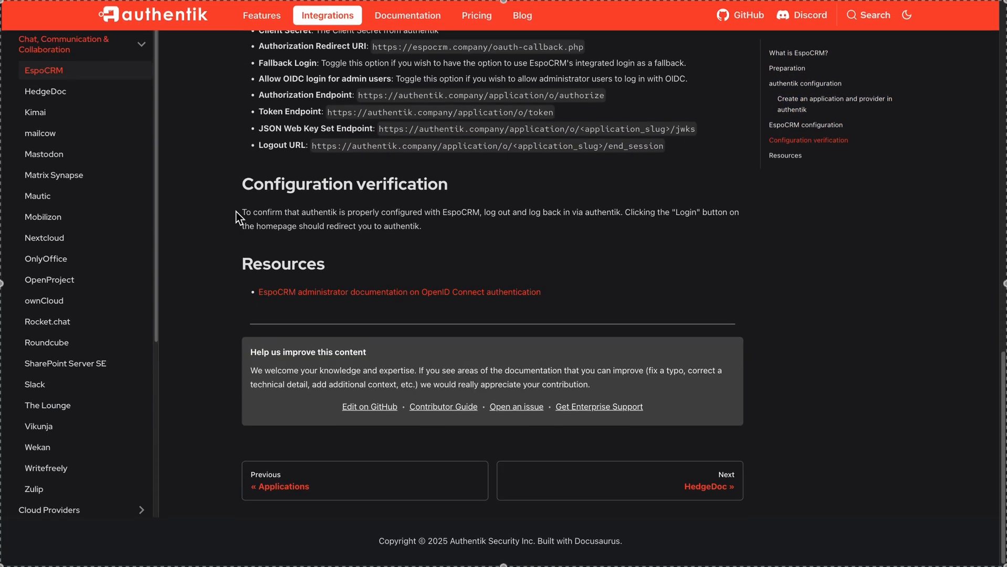
left_click(407, 15)
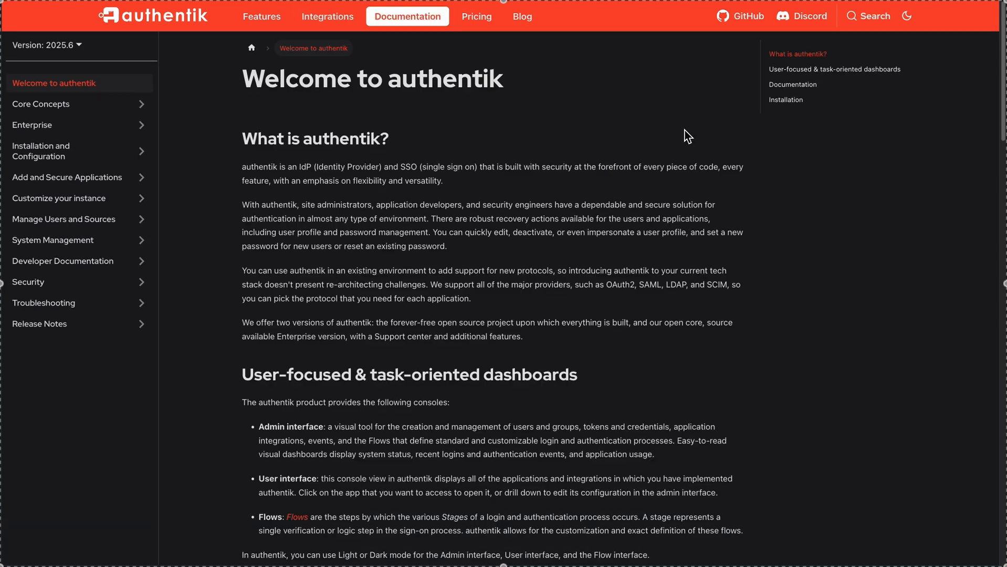
Step: Read through Welcome to authentik, then move on to Core Concepts > Terminology
scroll("down", 3)
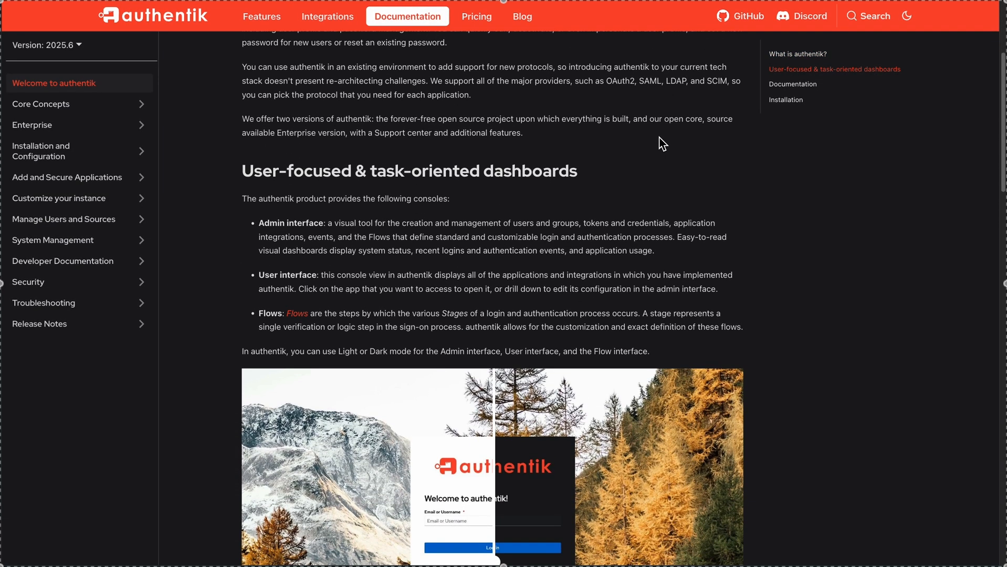
scroll("down", 3)
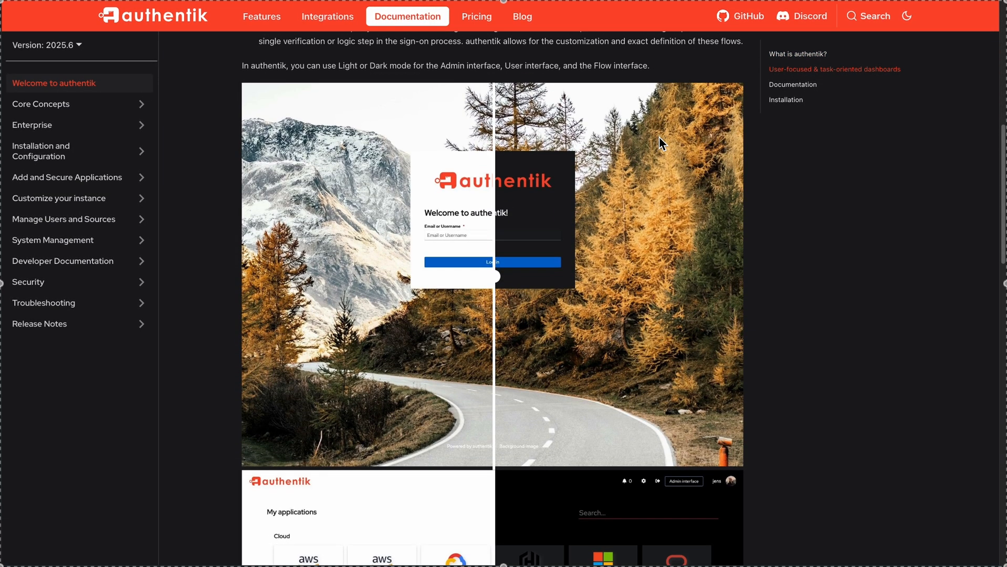
scroll("down", 3)
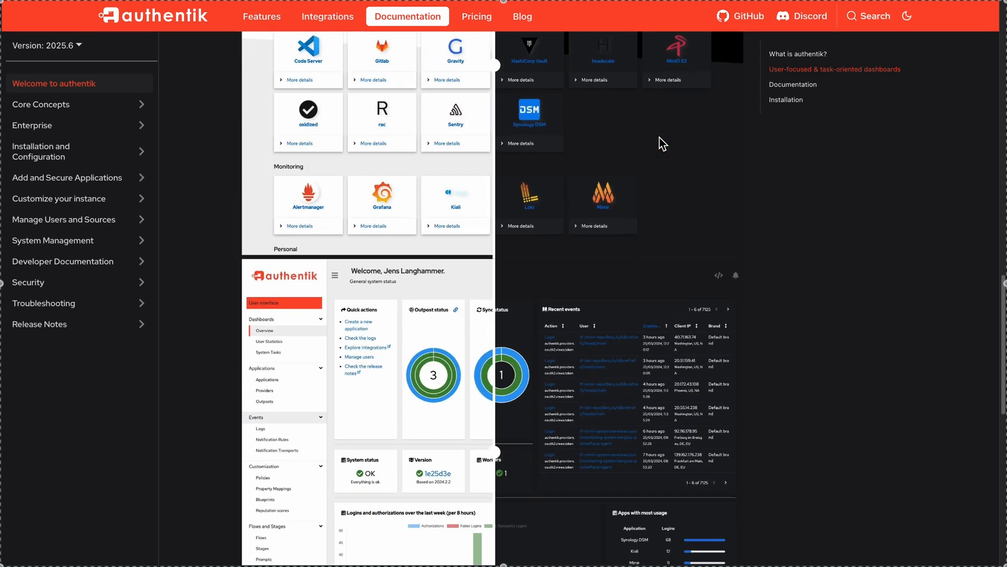
scroll("down", 3)
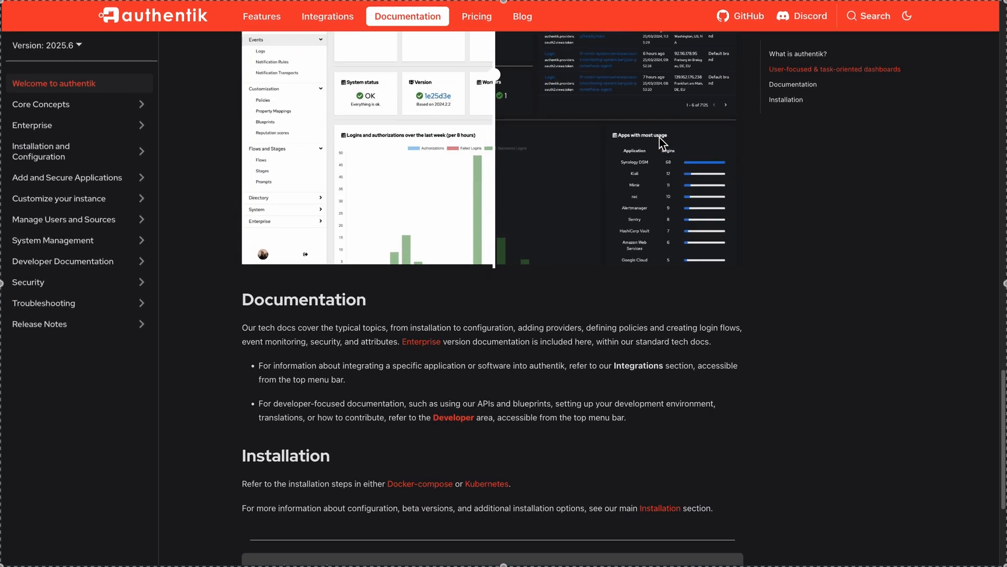
scroll("down", 3)
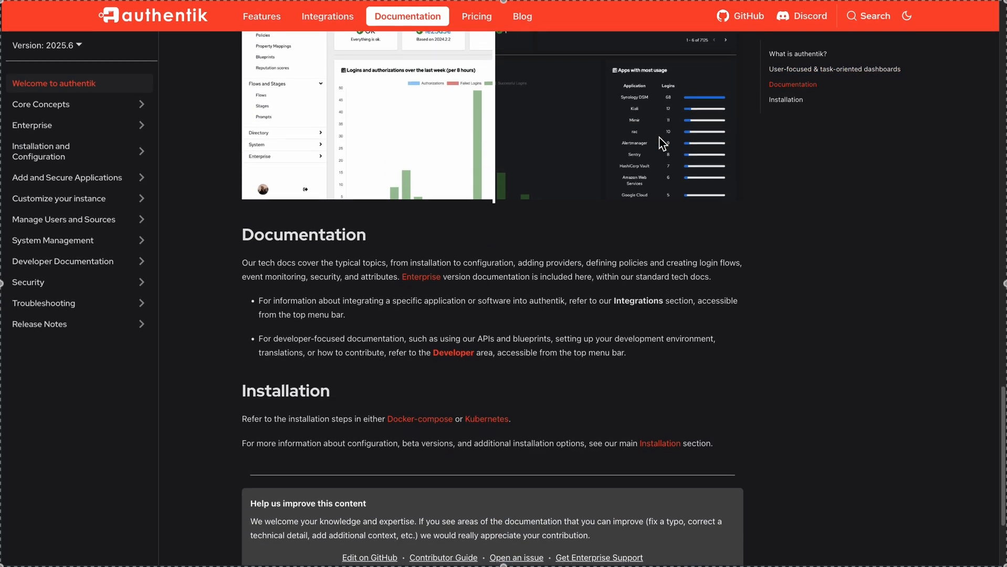
scroll("down", 3)
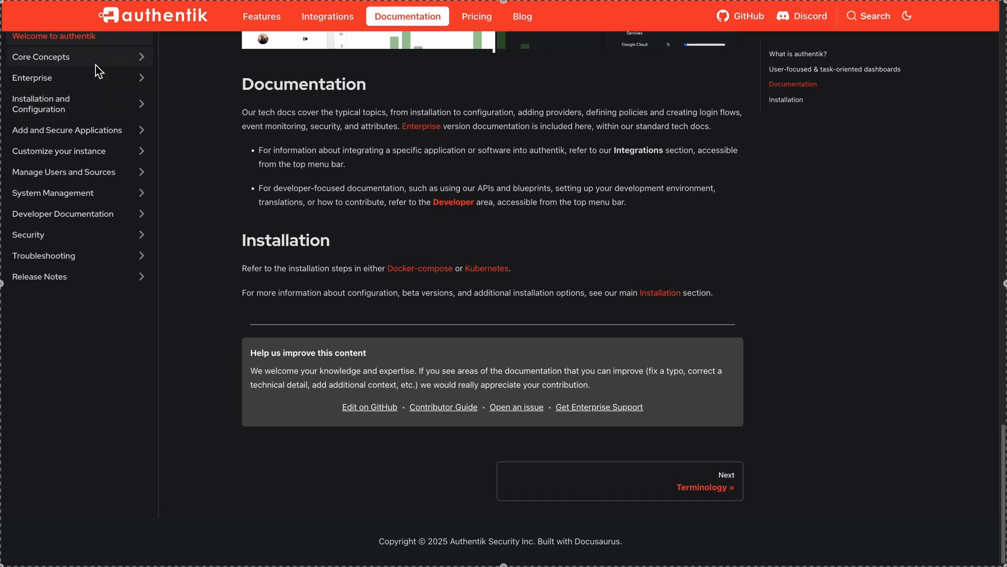
left_click(704, 487)
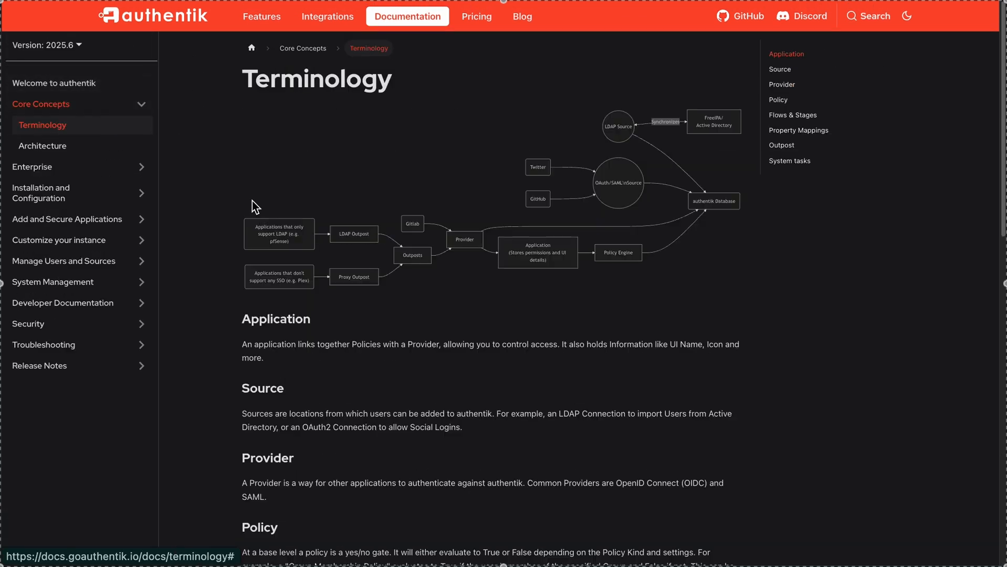
Step: Read Terminology and Architecture, then go to the blog's newest post, authentik version 2025.6 is here!
scroll("down", 3)
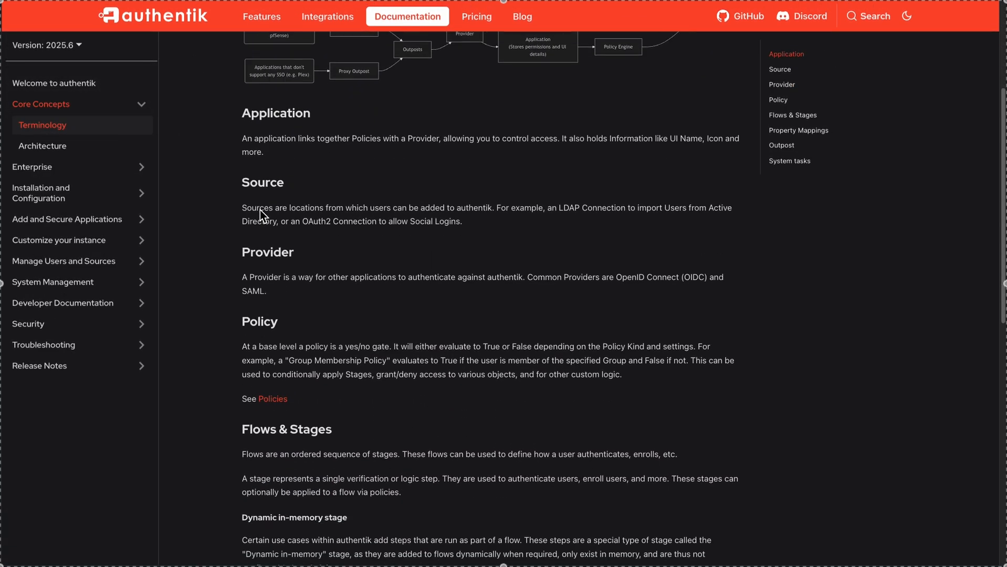
scroll("down", 3)
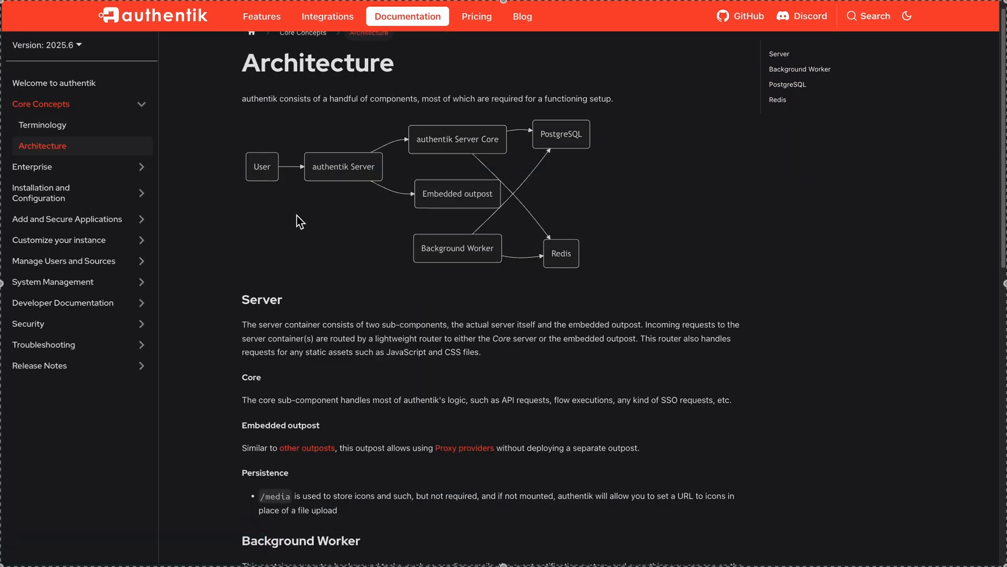
scroll("down", 3)
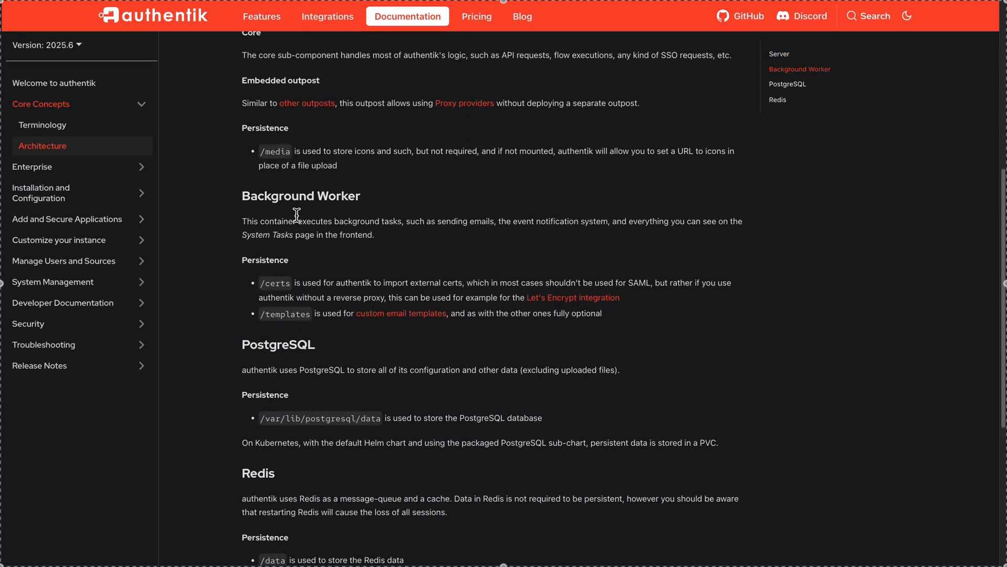
scroll("down", 3)
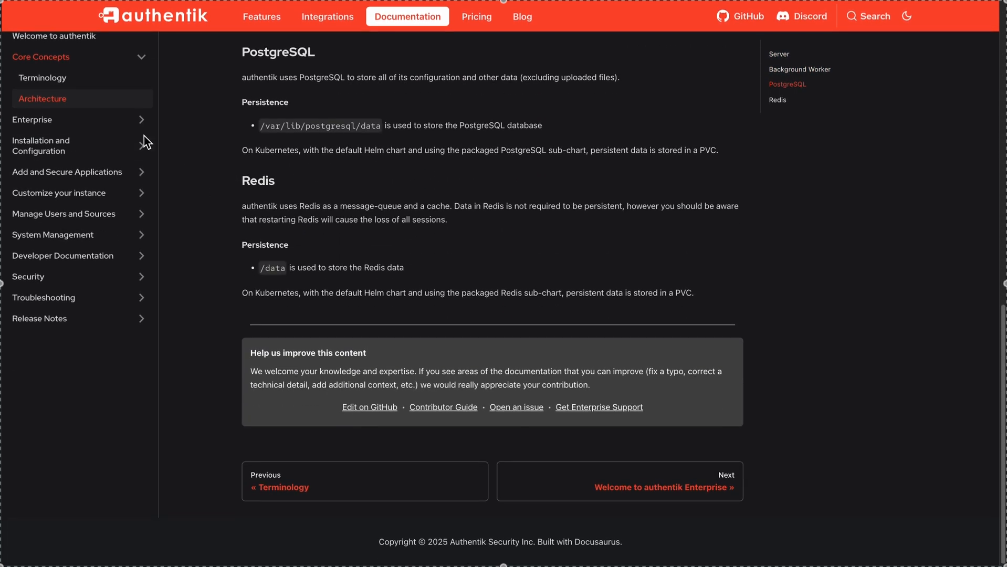
left_click(522, 15)
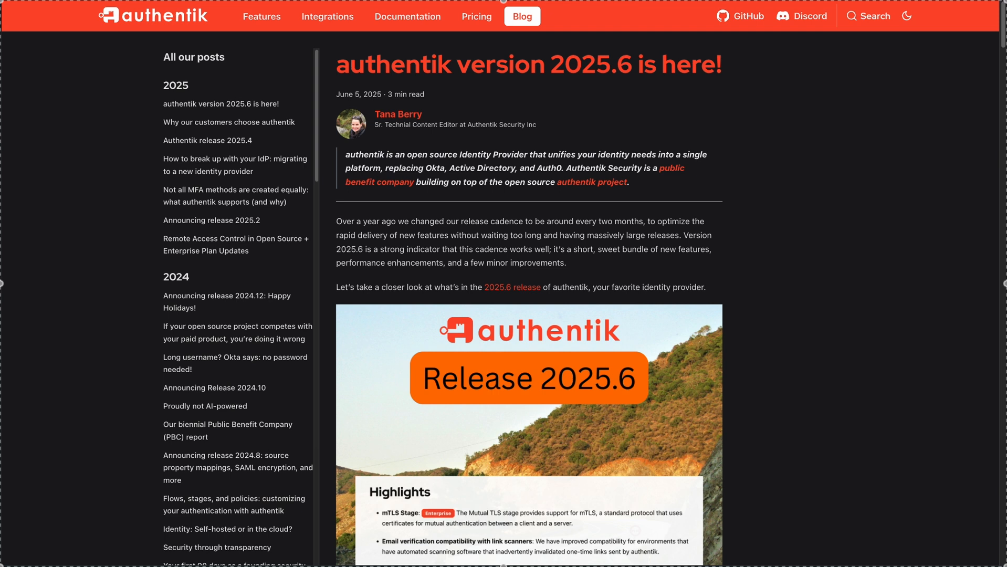
scroll("down", 3)
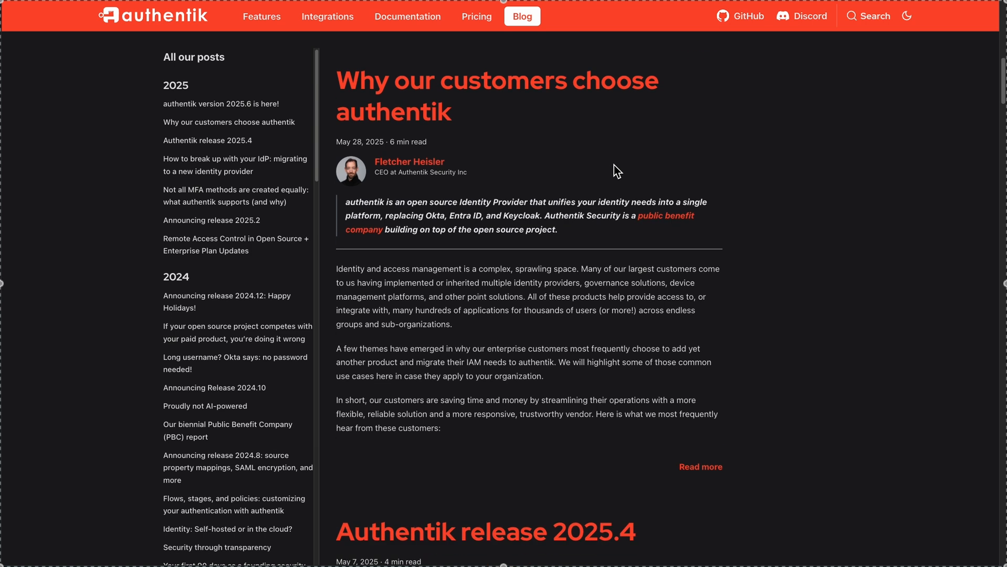
scroll("down", 3)
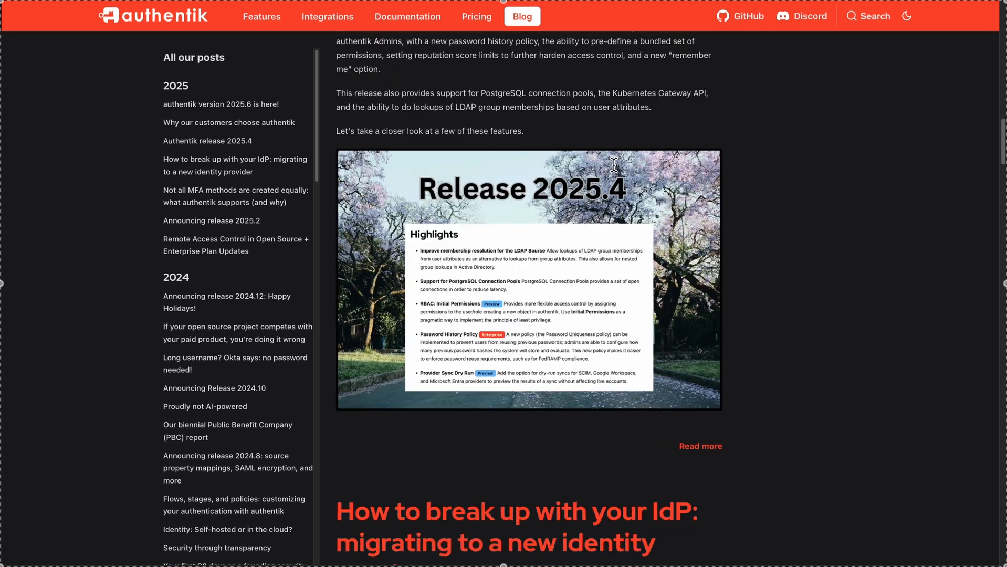
scroll("down", 3)
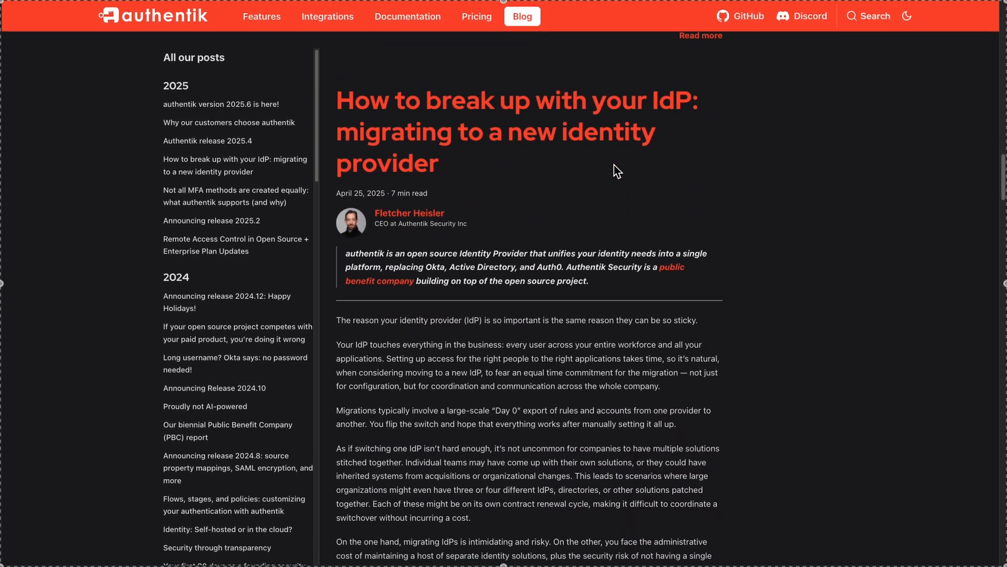